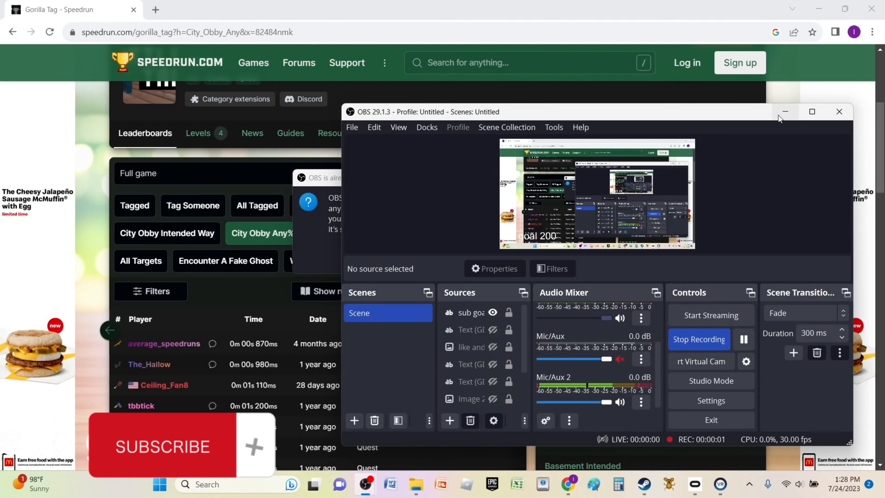
mouse_move(784, 111)
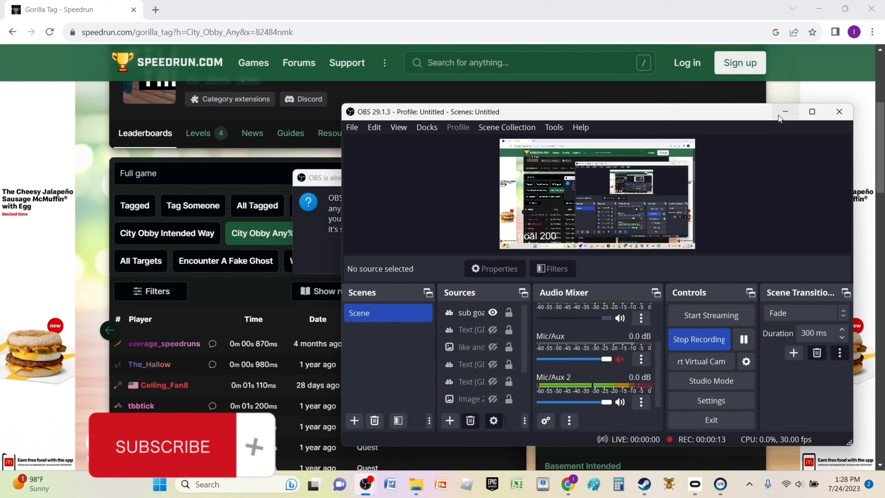
Minimize the recording OBS Studio window so the City Obby Any% leaderboard is visible.
left_click(784, 111)
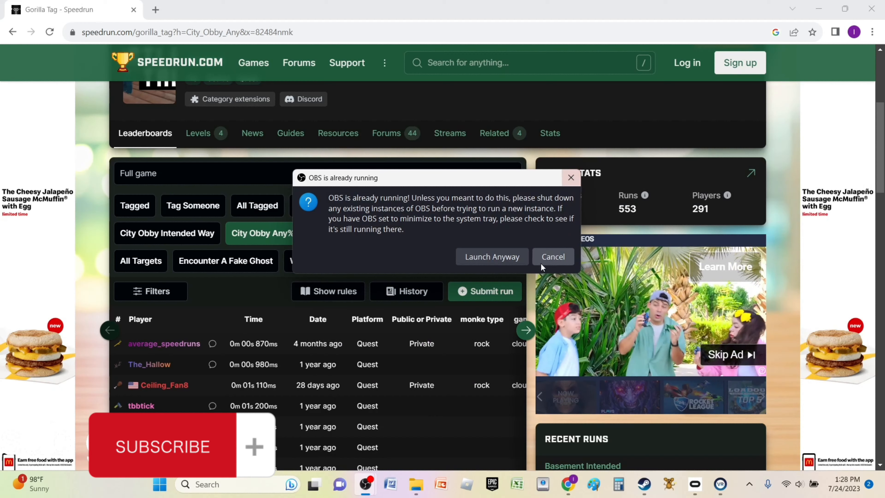
Cancel the 'OBS is already running' warning and scroll the City Obby Any% leaderboard to ranks 15–29.
left_click(552, 256)
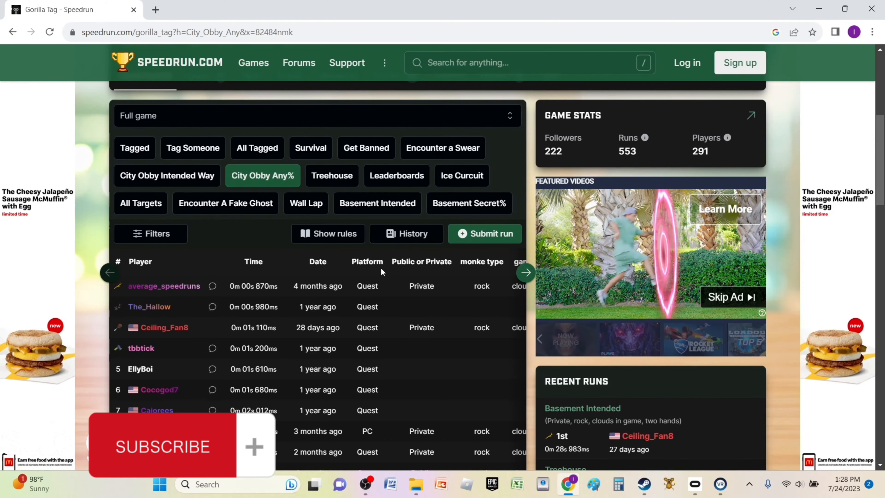
scroll("down", 3)
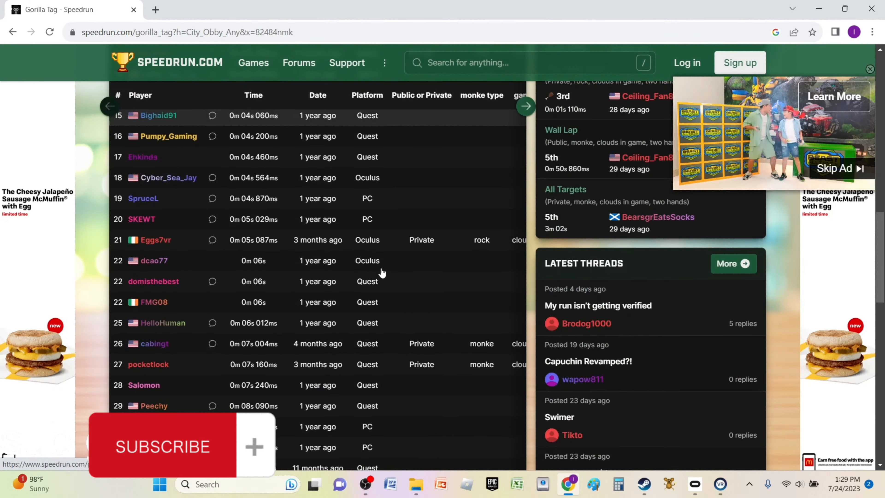
scroll("down", 3)
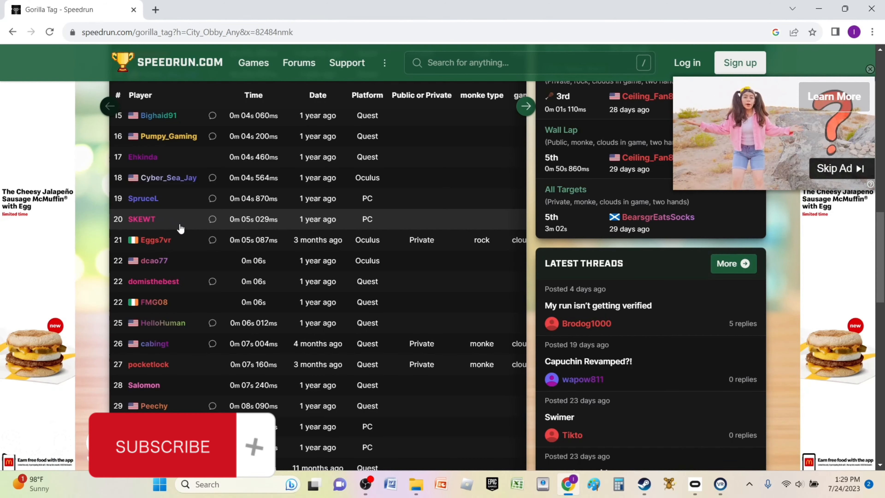
mouse_move(512, 262)
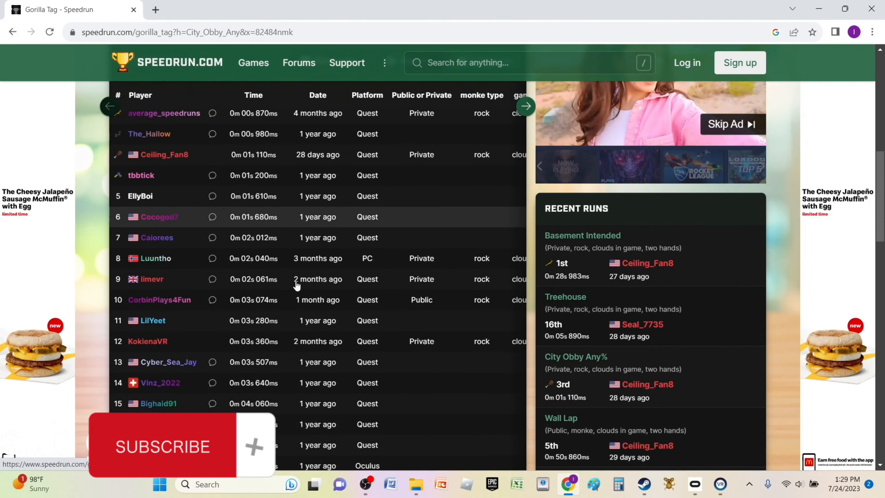
mouse_move(317, 279)
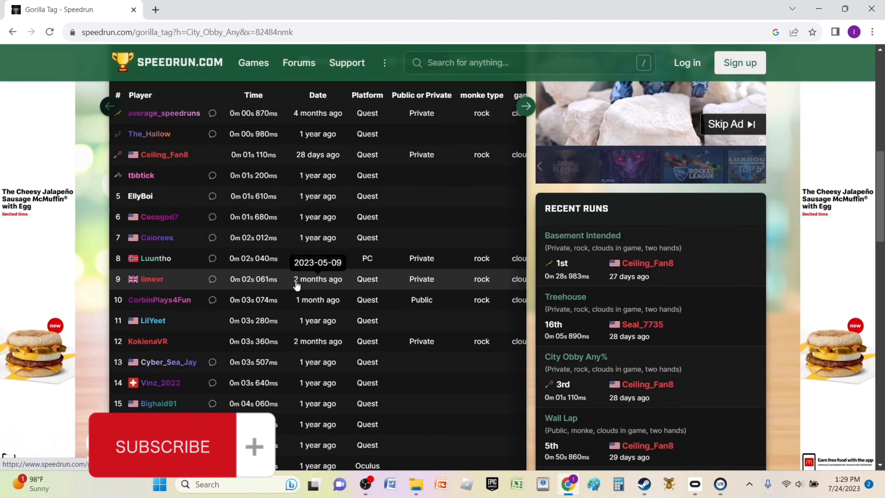
left_click(365, 485)
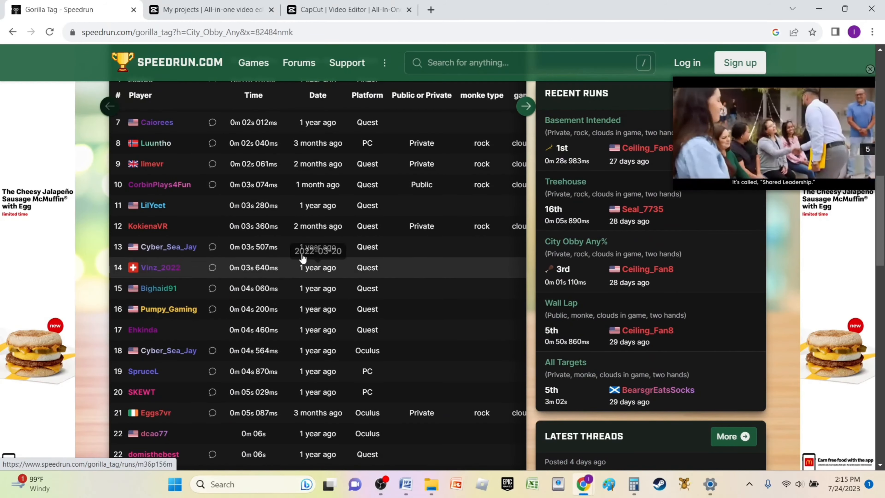
mouse_move(191, 300)
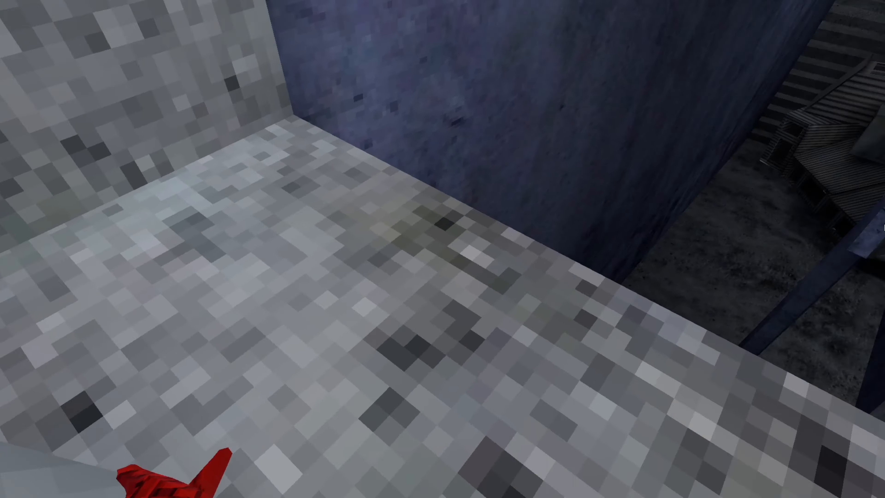
mouse_move(442, 248)
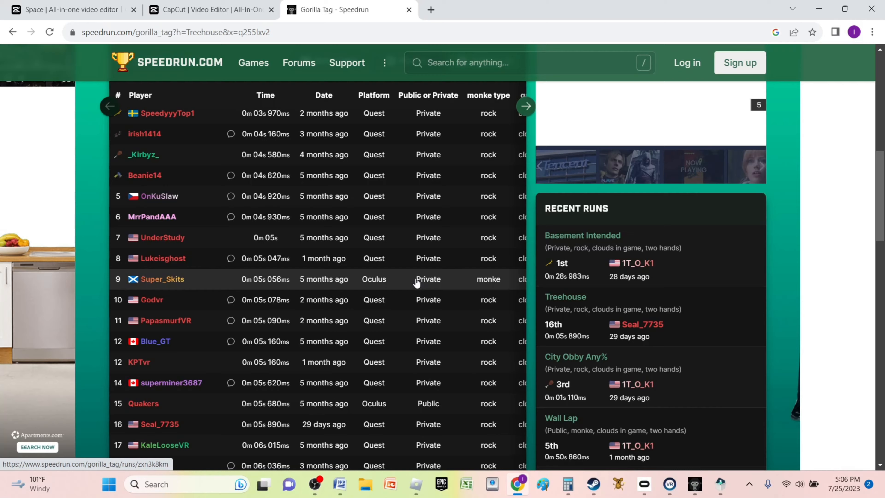
Scroll the Treehouse leaderboard down to ranks 4–20, where Seal_7735 sits 16th at 5.890 s.
scroll("down", 3)
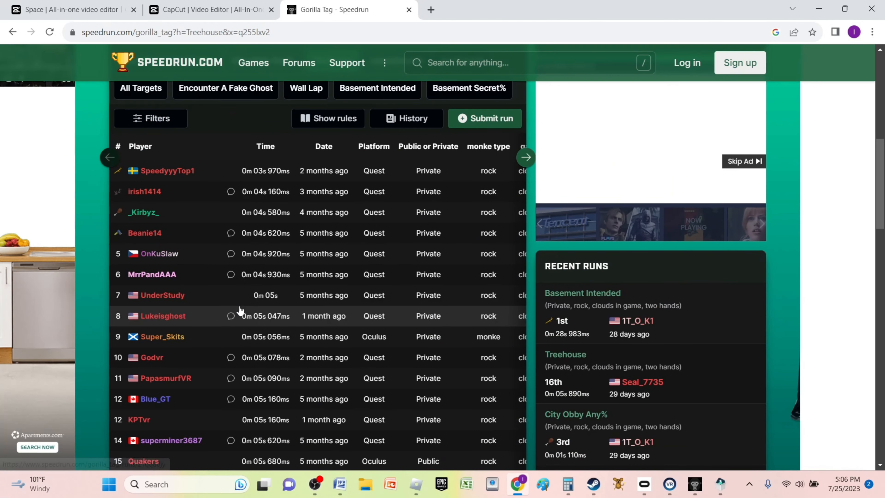
scroll("down", 3)
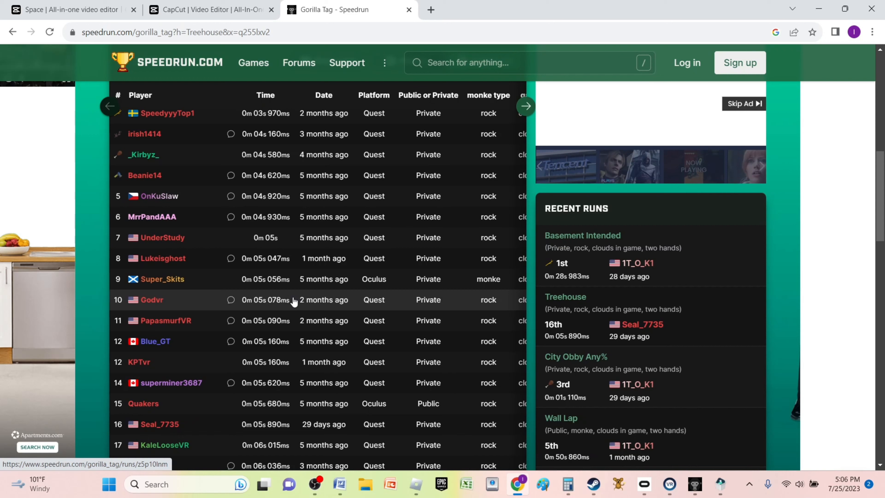
scroll("down", 3)
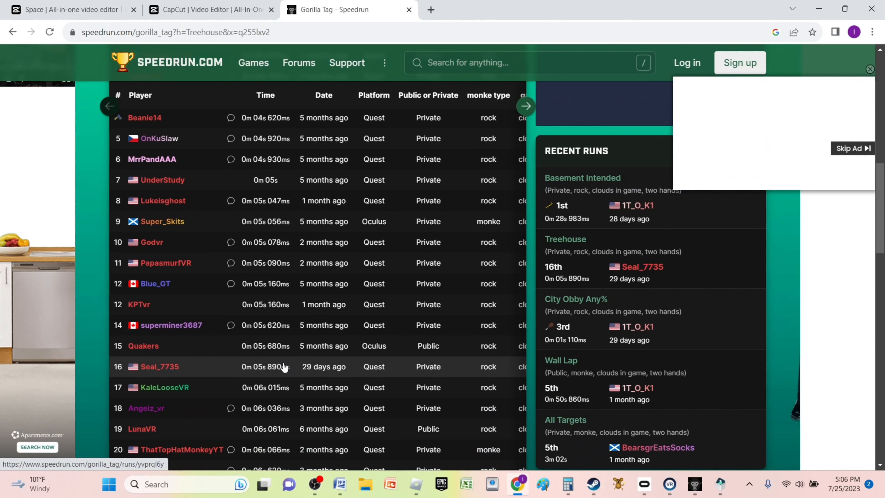
mouse_move(280, 364)
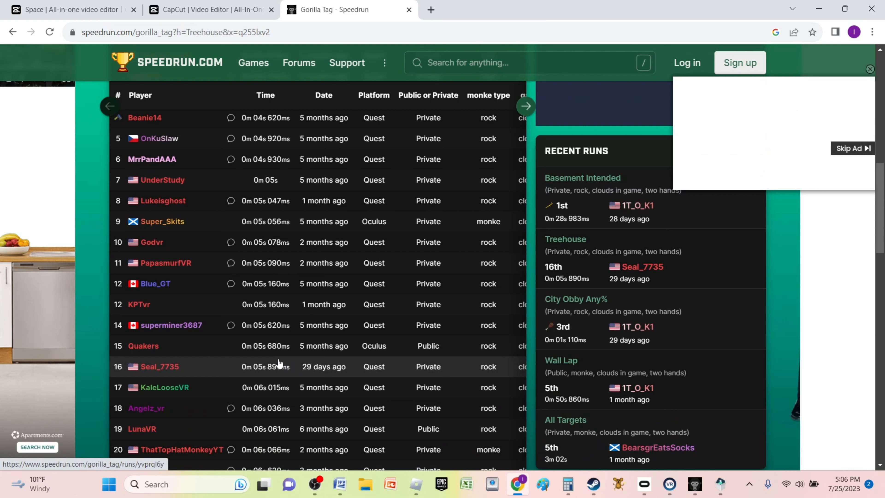